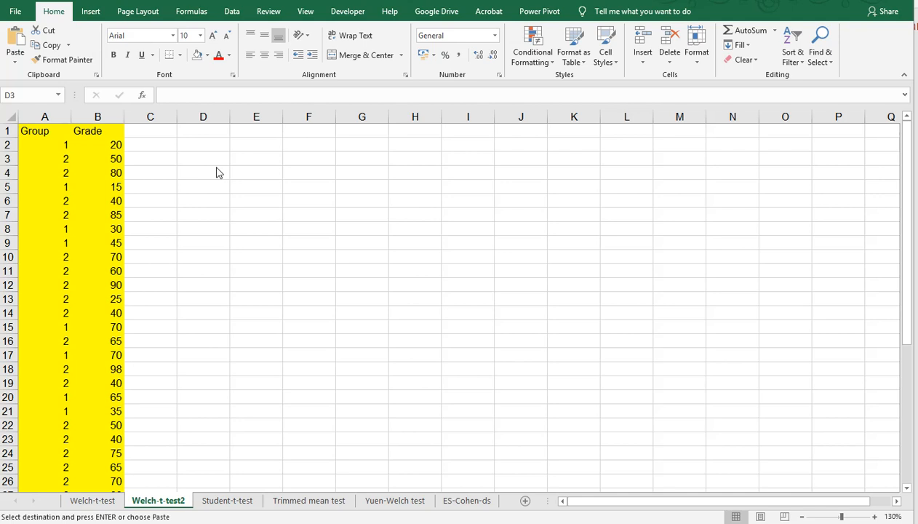
pyautogui.moveTo(215, 173)
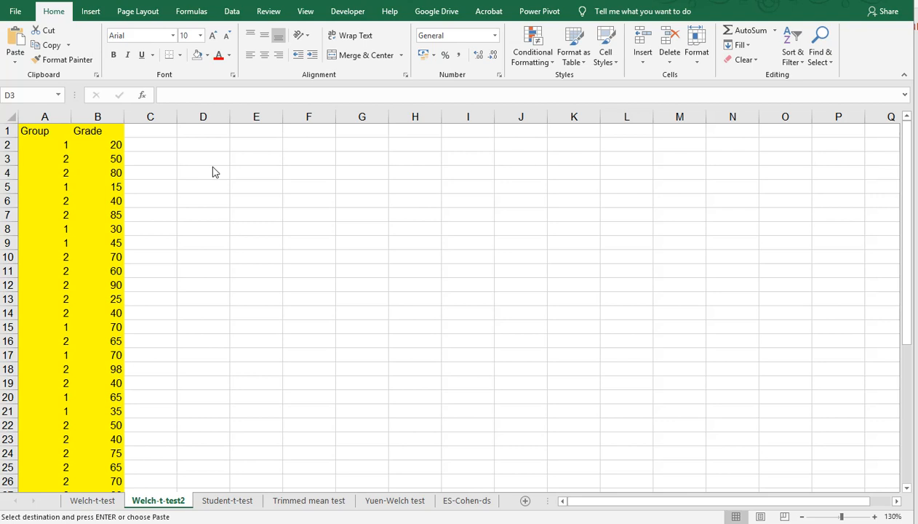
# Step: Select empty cells beside the Group/Grade data and show the Data tab tools
pyautogui.click(203, 158)
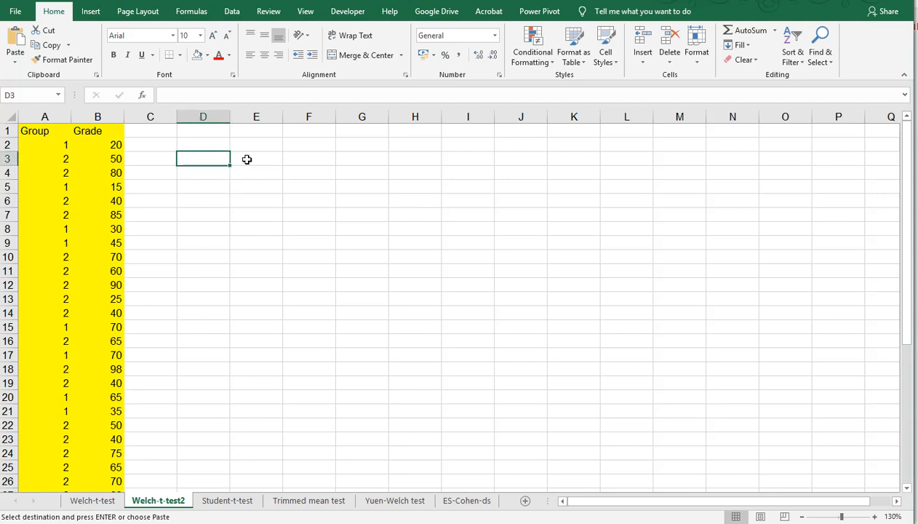
pyautogui.click(255, 173)
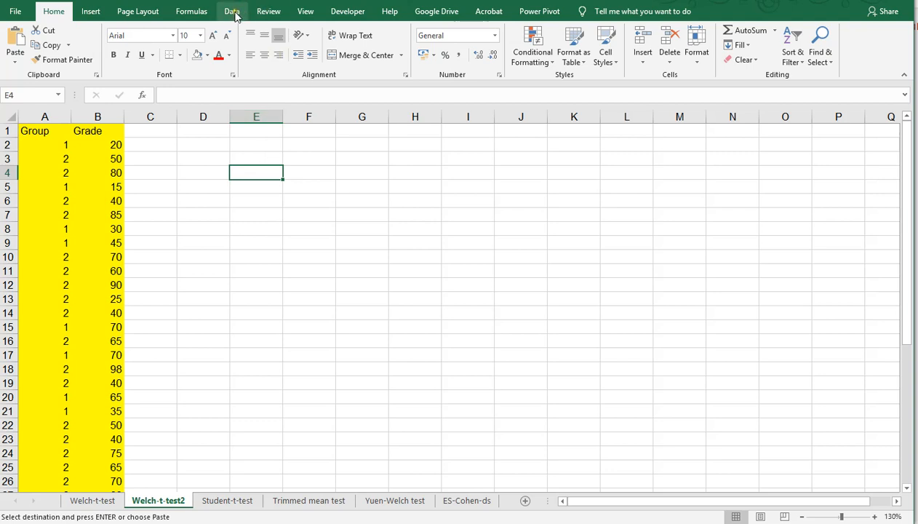
pyautogui.click(231, 11)
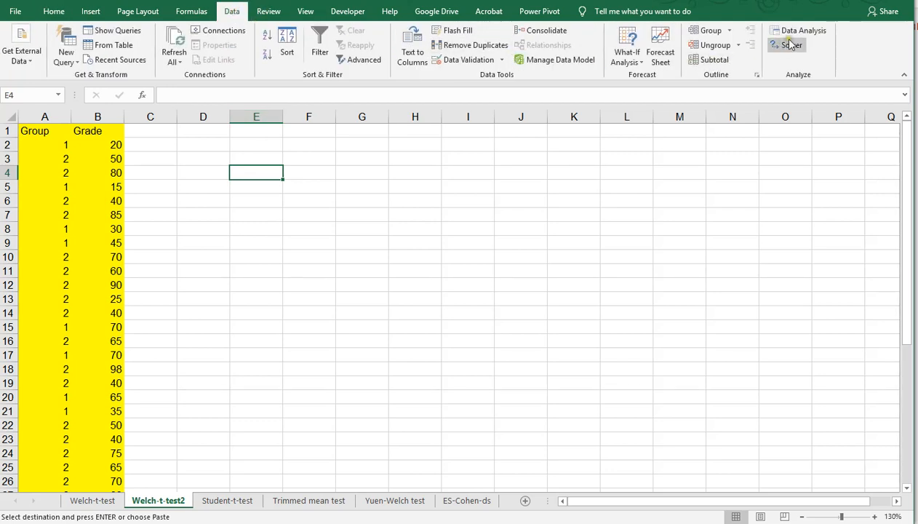
pyautogui.moveTo(803, 32)
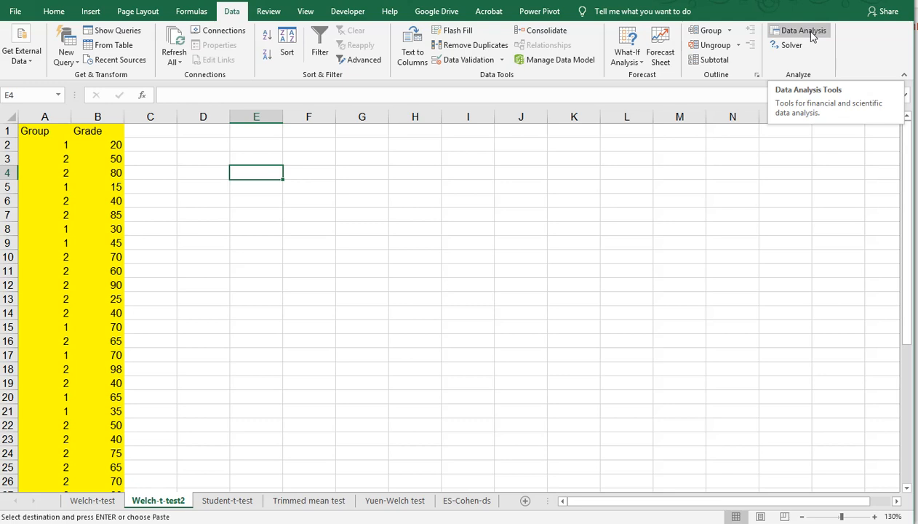
pyautogui.click(256, 159)
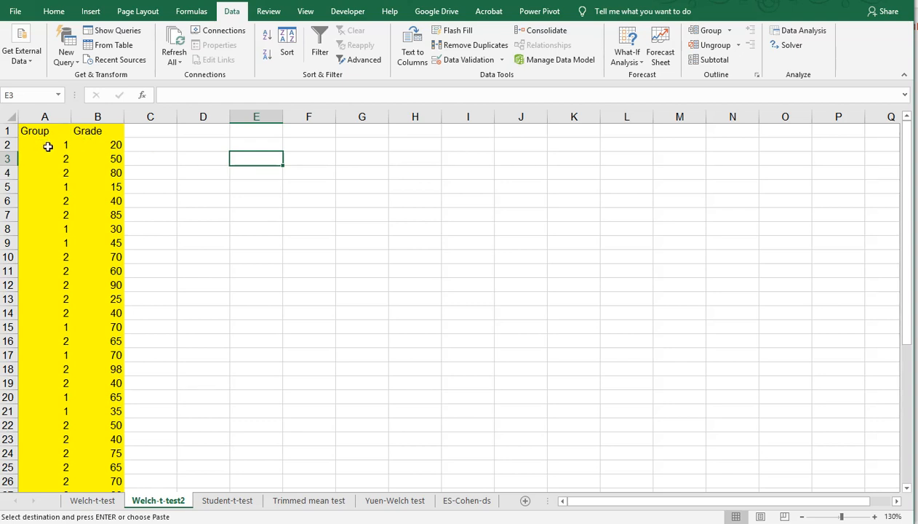
# Step: Sort the A1:B42 table by Group, smallest to largest
pyautogui.click(40, 131)
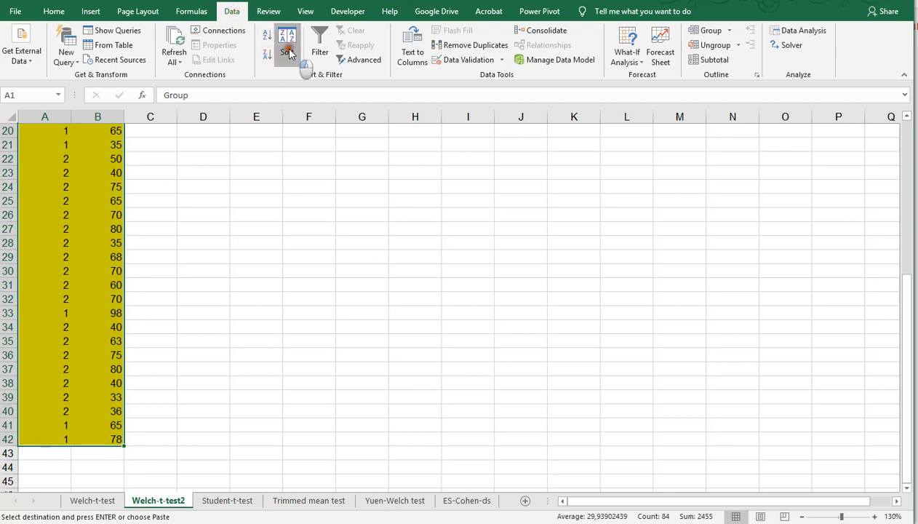
pyautogui.click(285, 45)
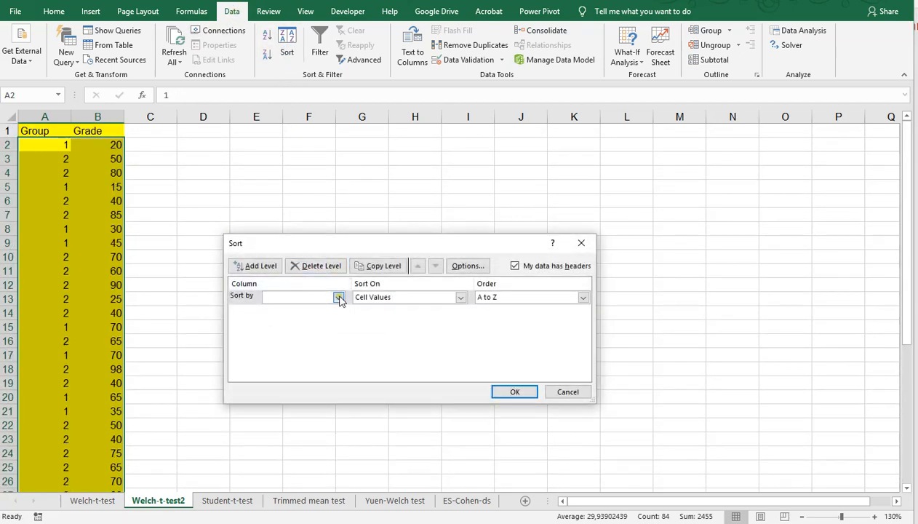
pyautogui.click(340, 297)
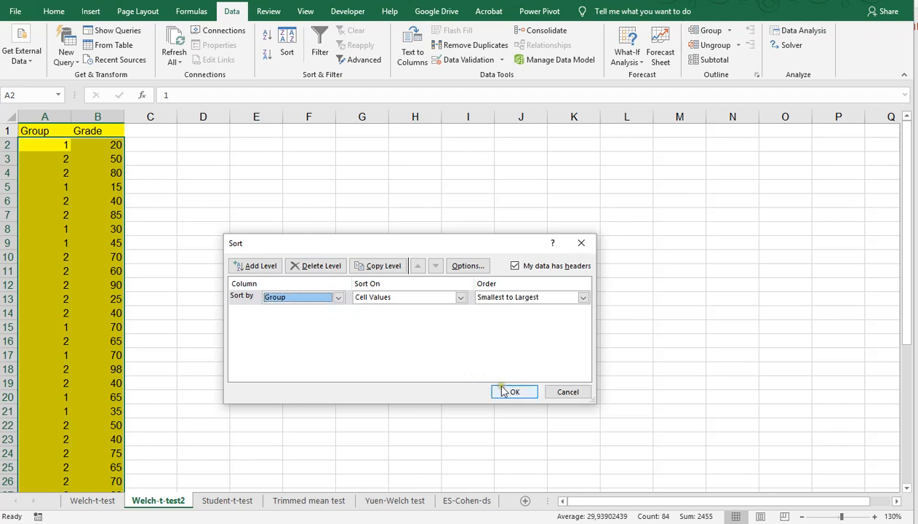
pyautogui.click(513, 391)
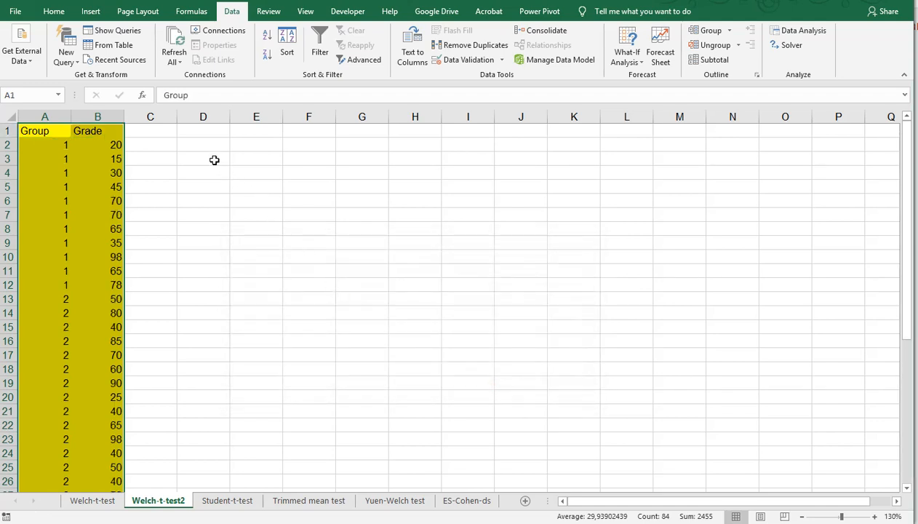
# Step: Deselect the sorted data and scroll the Data Analysis list to t-Test: Two-Sample Assuming Unequal Variances
pyautogui.click(202, 159)
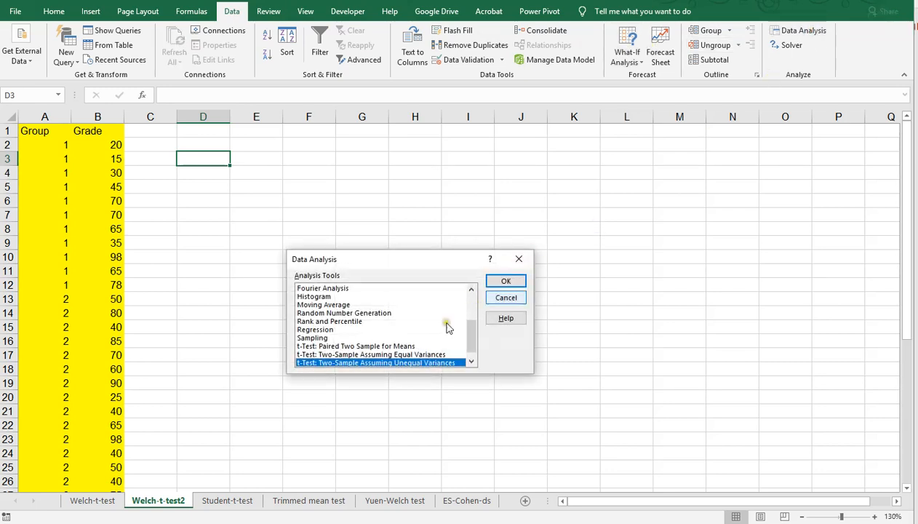
pyautogui.scroll(-3)
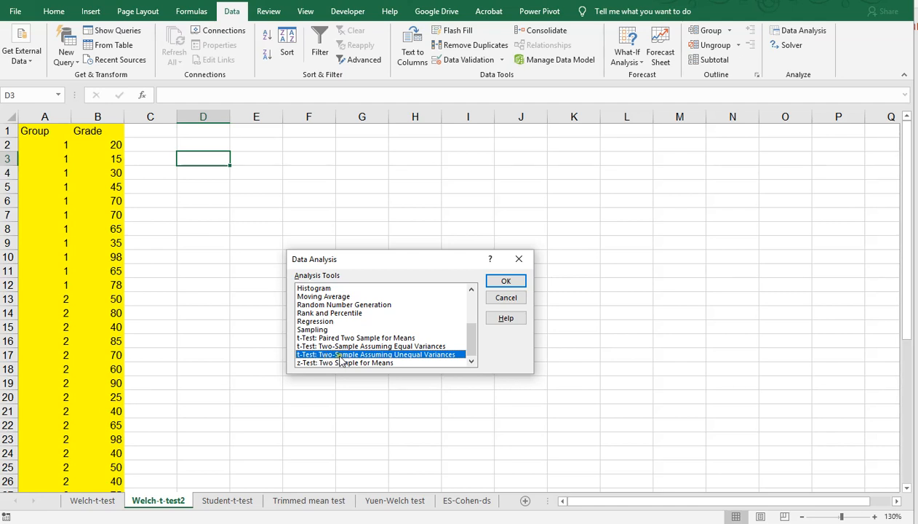
pyautogui.moveTo(413, 362)
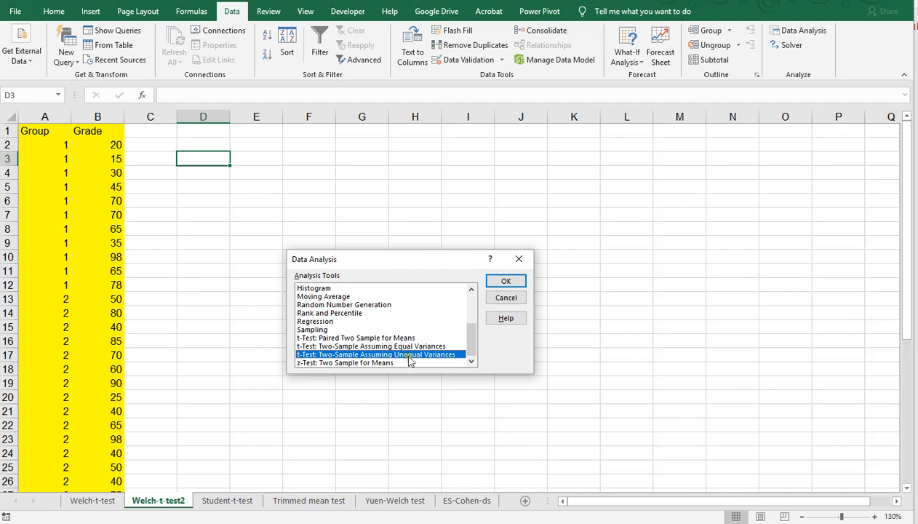
# Step: Run the unequal-variances t-test on B2:B12 vs B13:B42, outputting to F2
pyautogui.click(506, 280)
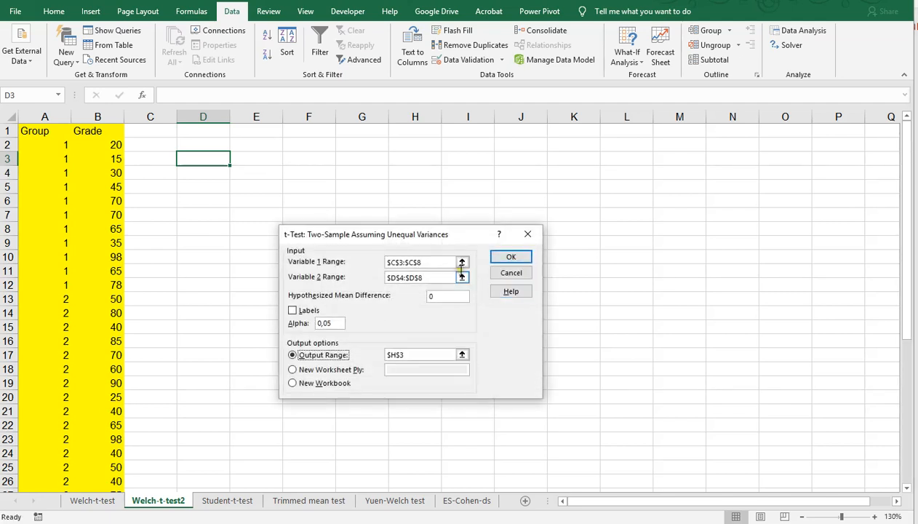
pyautogui.moveTo(428, 273)
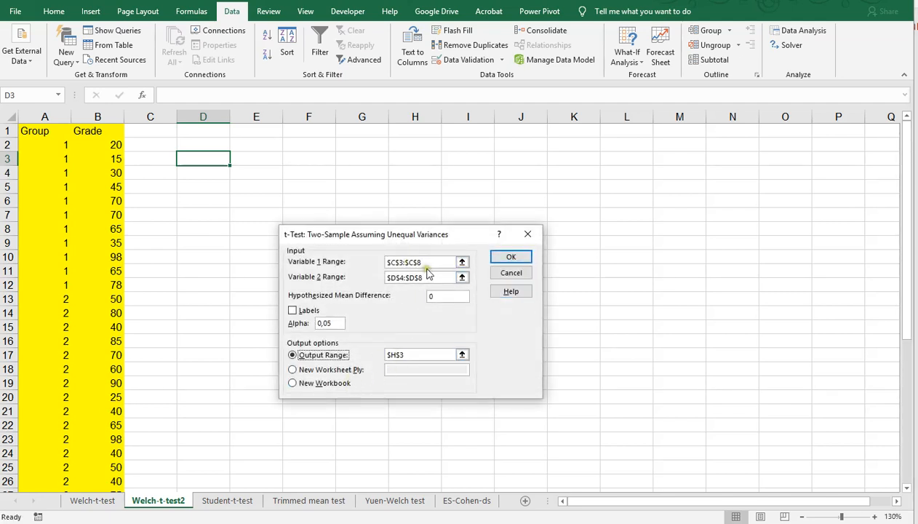
pyautogui.click(424, 262)
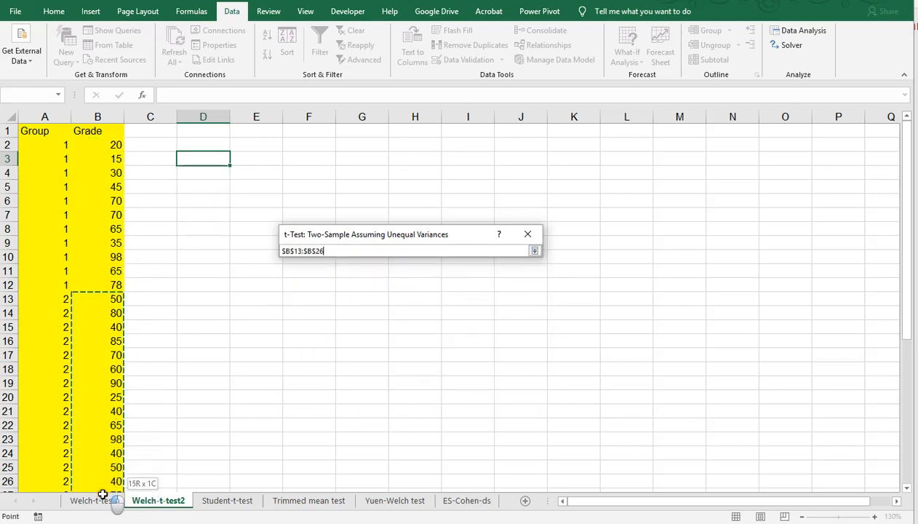
pyautogui.moveTo(97, 298); pyautogui.dragTo(98, 466)
pyautogui.write('0')
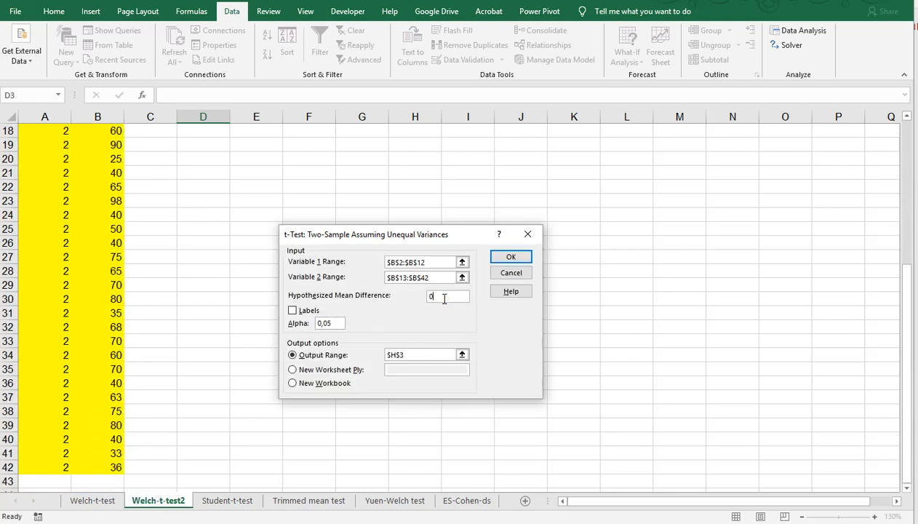
pyautogui.click(330, 323)
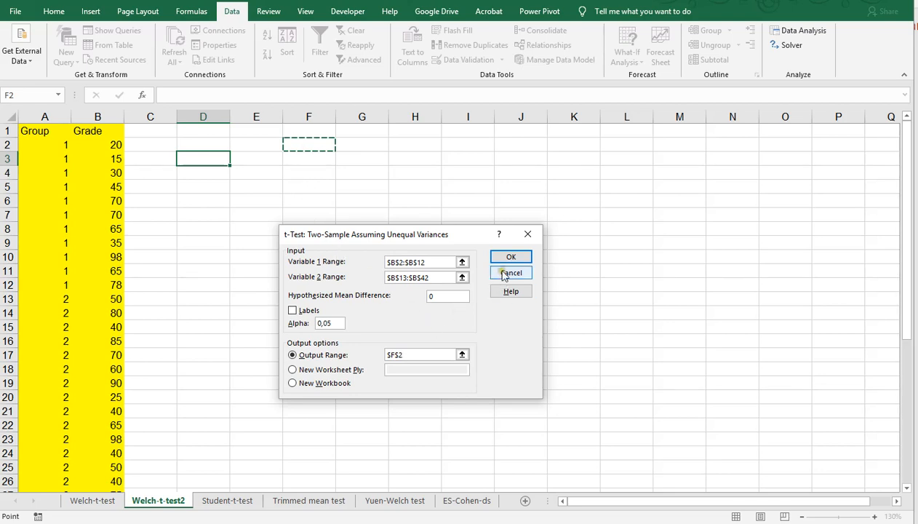
pyautogui.click(509, 256)
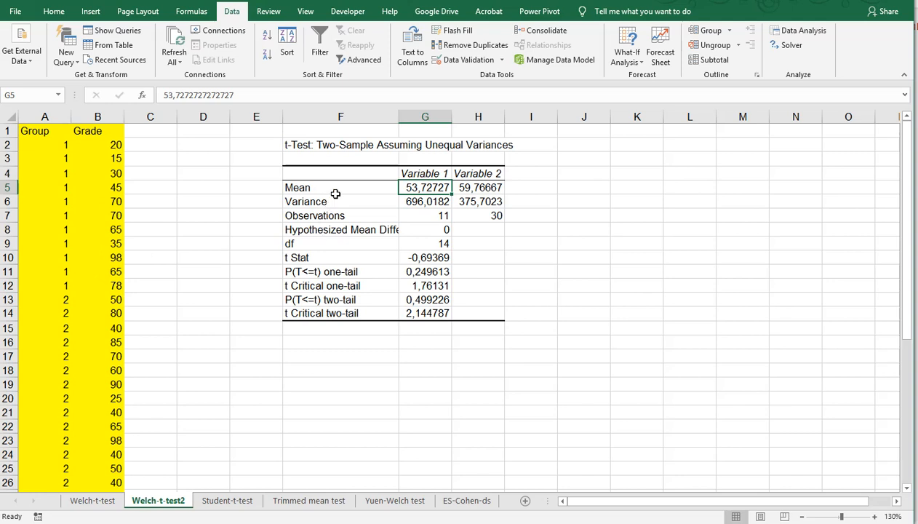
pyautogui.moveTo(364, 190)
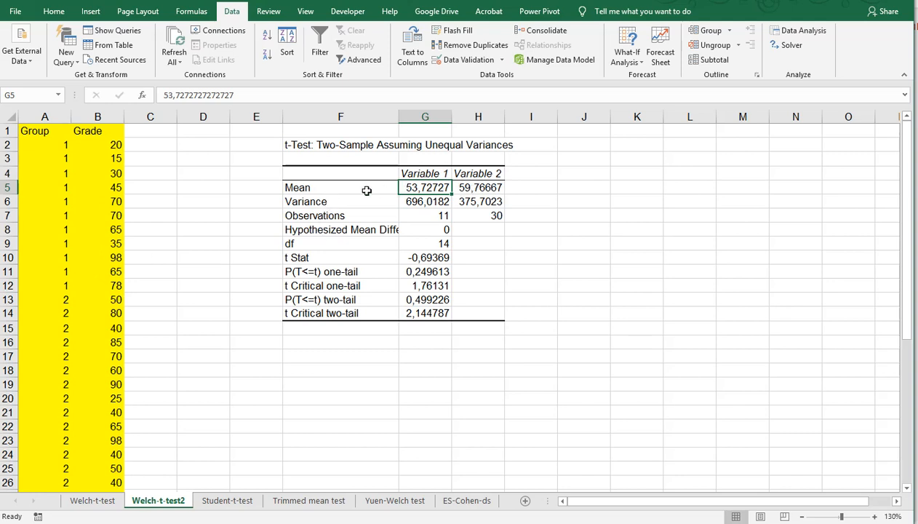
pyautogui.moveTo(450, 217)
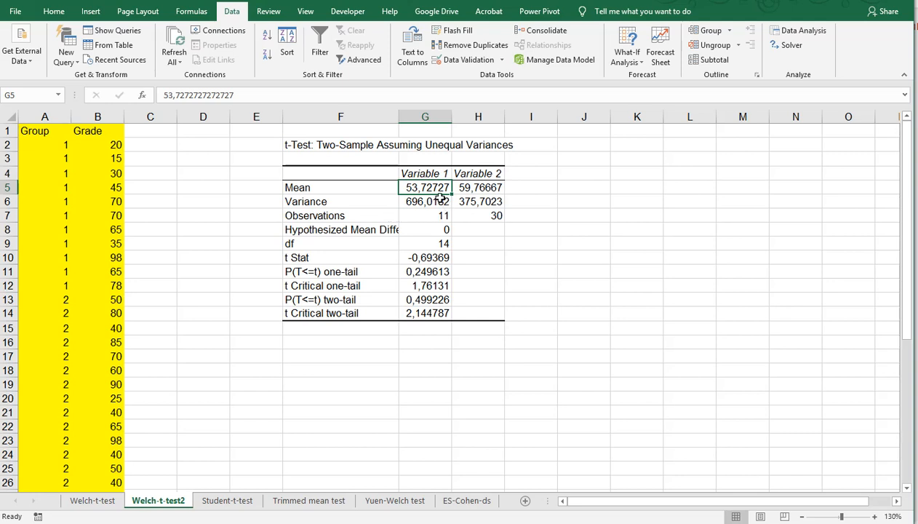
pyautogui.moveTo(388, 187)
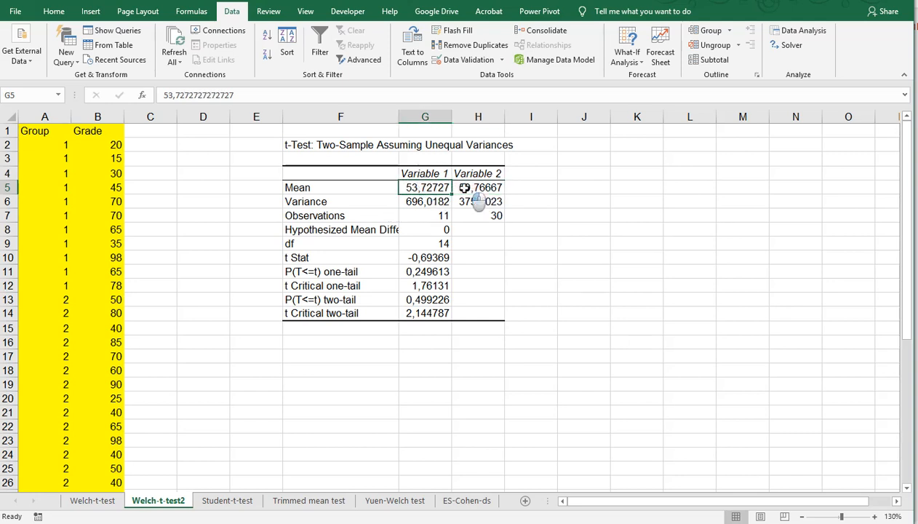
# Step: Review the group 2 mean, hypothesized mean difference, t Stat -0.694 and two-tail p-value 0.499
pyautogui.click(477, 187)
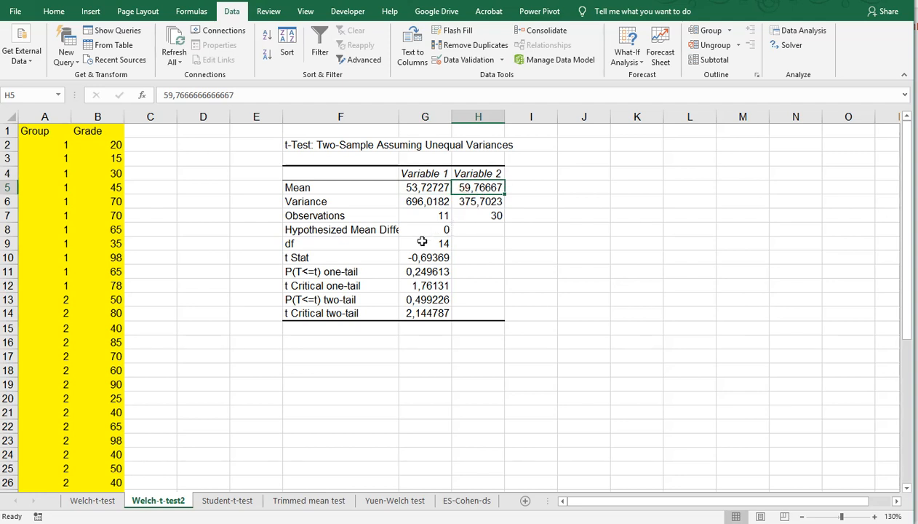
pyautogui.click(425, 229)
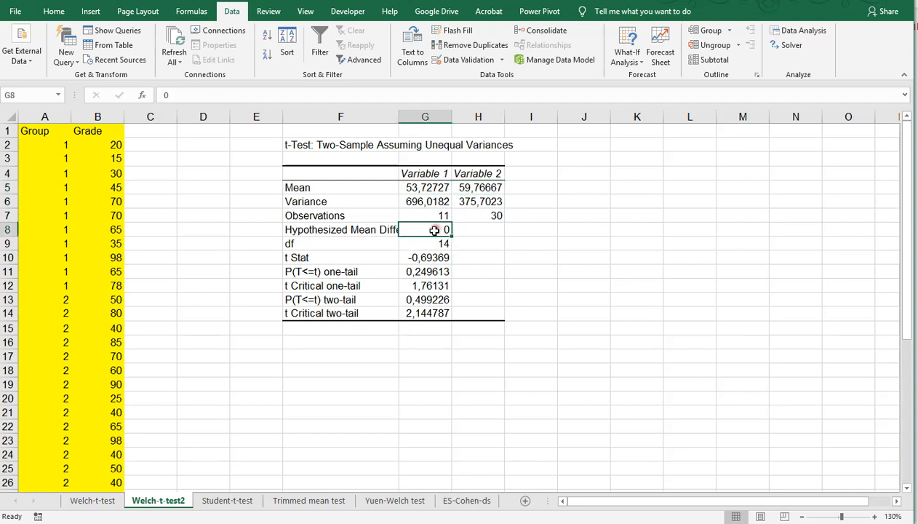
pyautogui.click(341, 257)
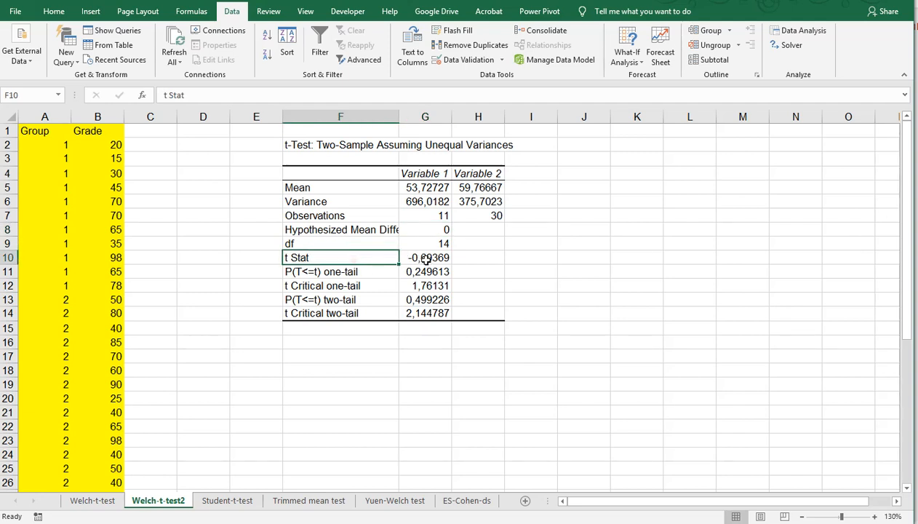
pyautogui.click(425, 257)
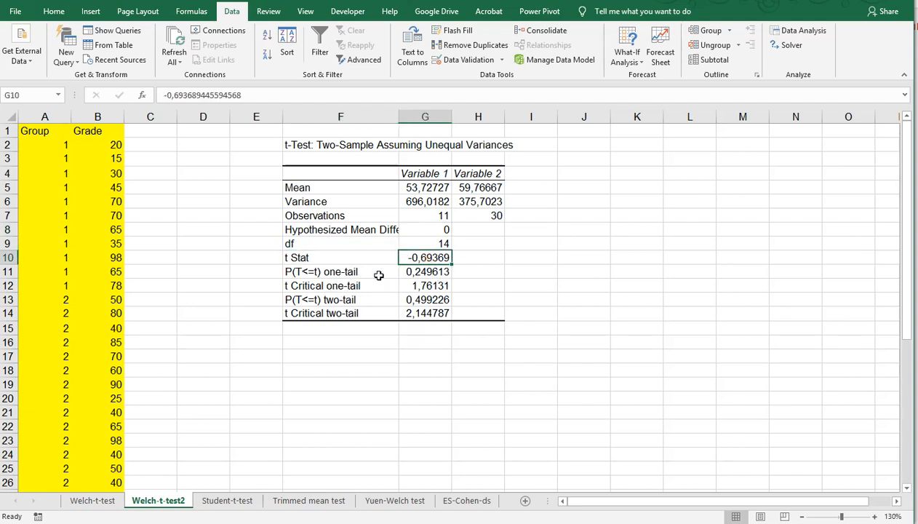
pyautogui.moveTo(349, 312)
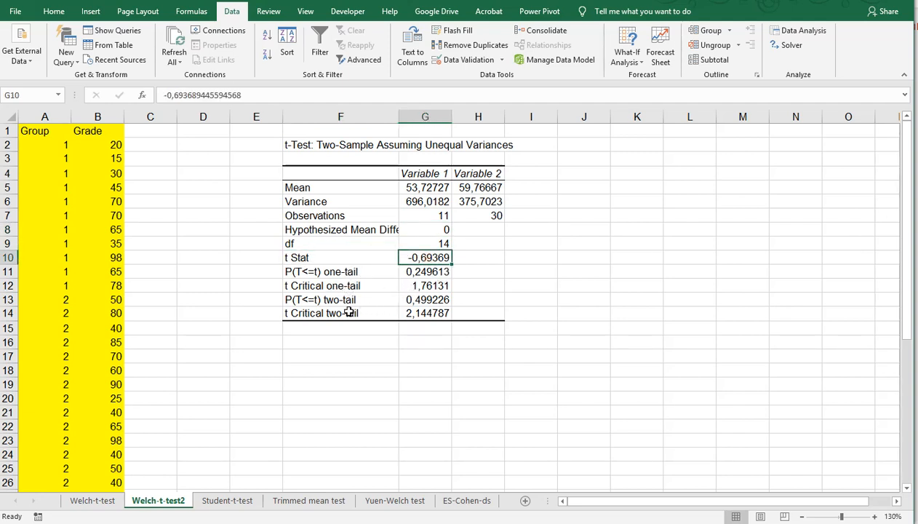
pyautogui.click(326, 299)
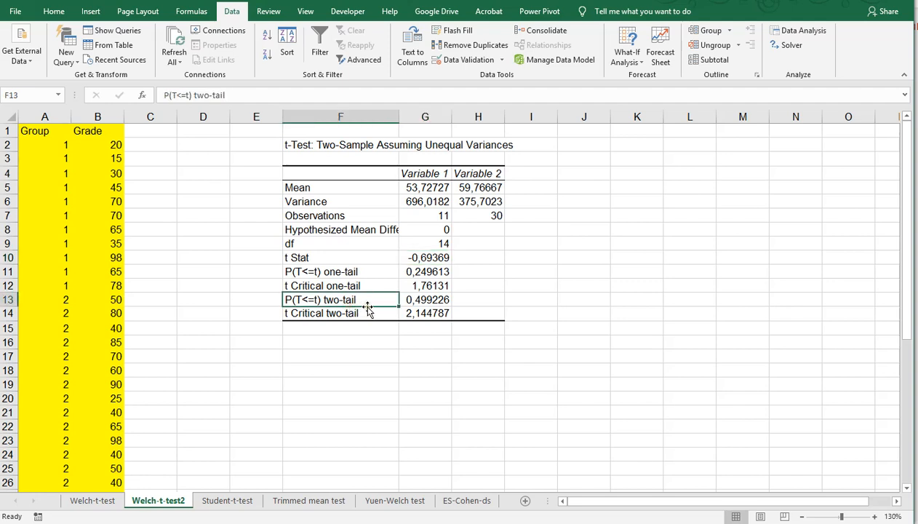
pyautogui.click(425, 299)
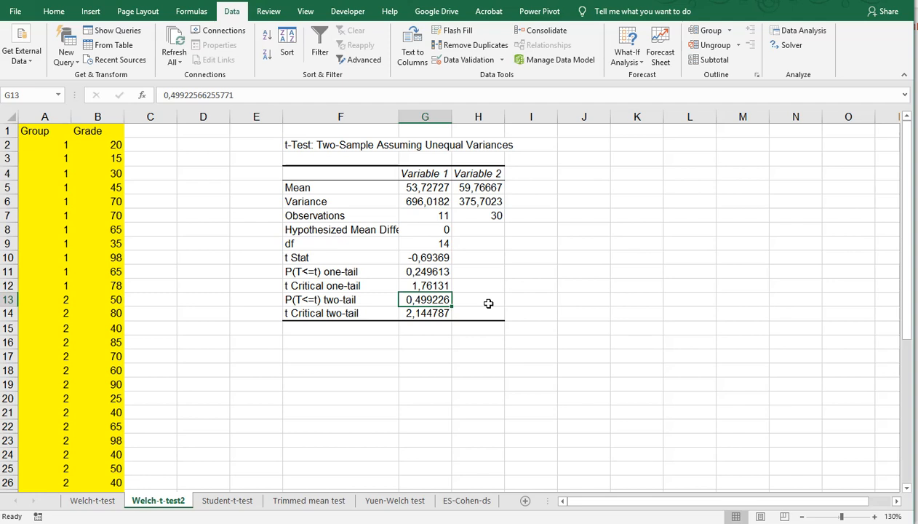
pyautogui.moveTo(488, 298)
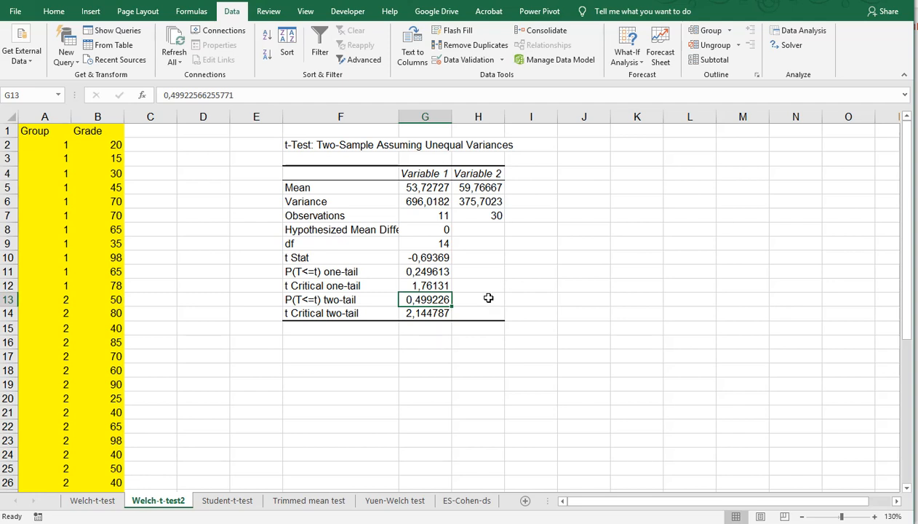
pyautogui.moveTo(541, 310)
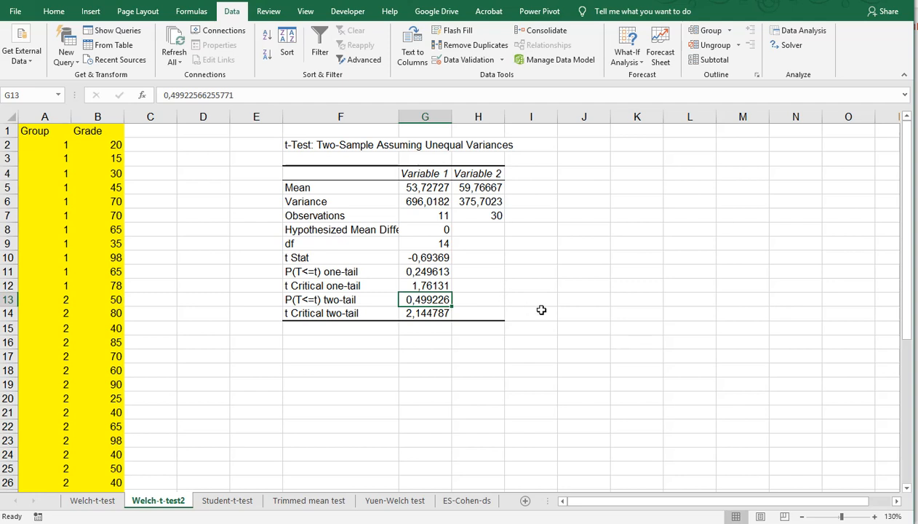